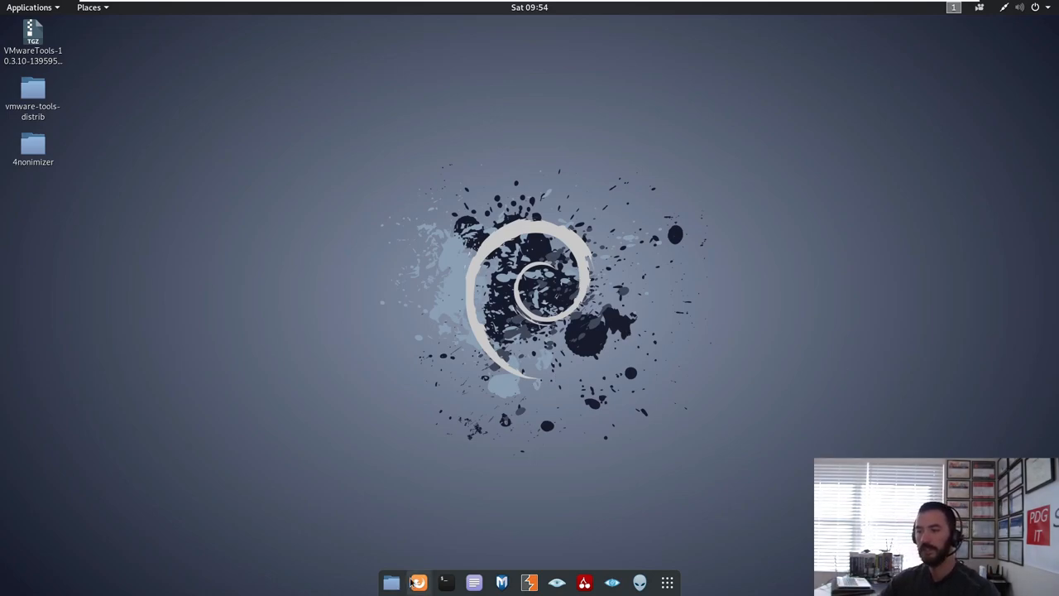
left_click(417, 582)
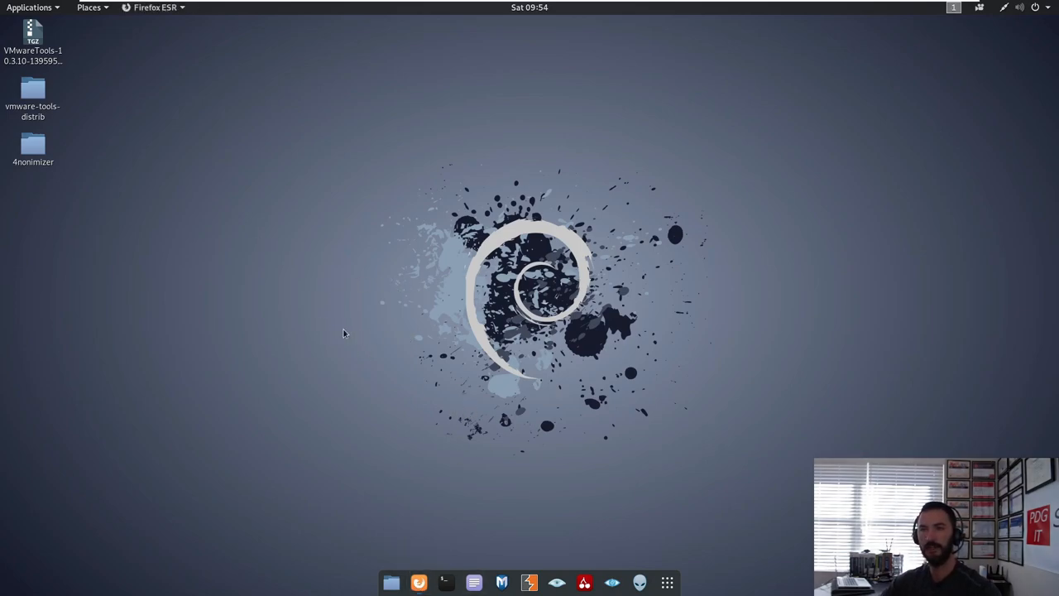
left_click(417, 582)
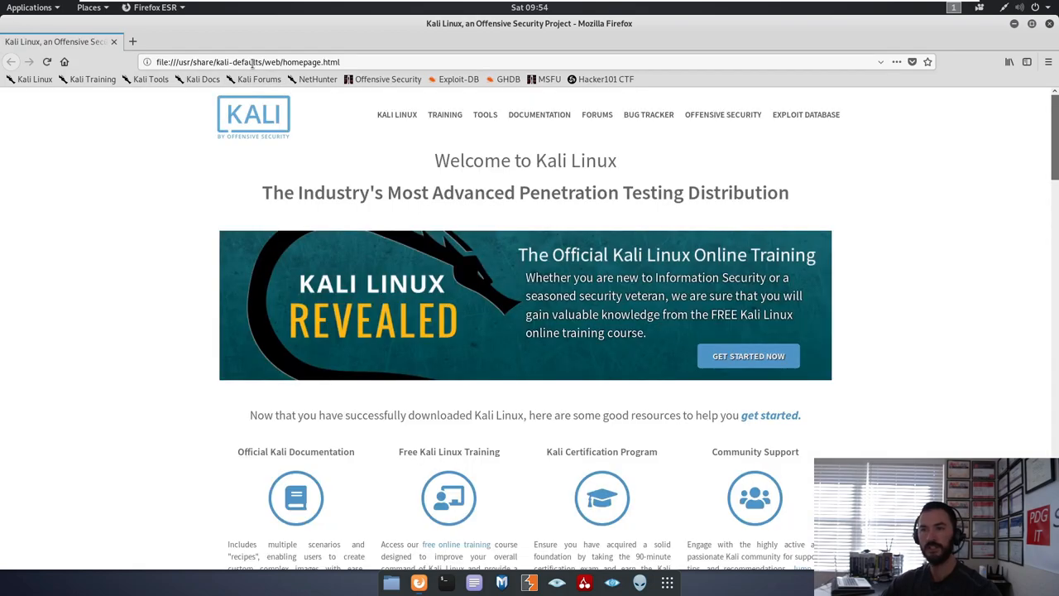
left_click(248, 62)
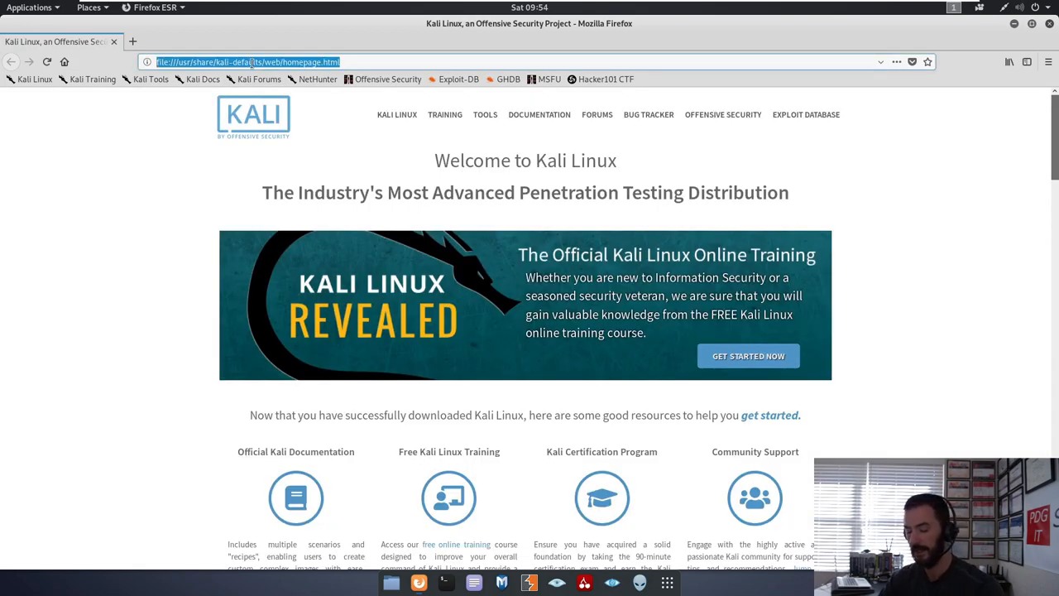
type("https://www.google.com")
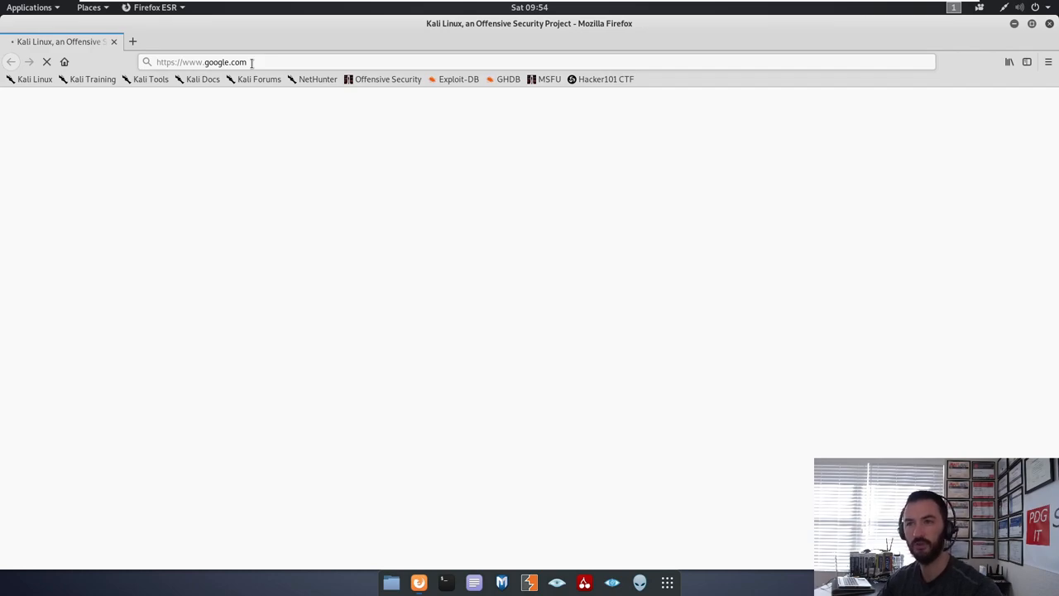
Search Google for 'fsociety hacking tools pack' and open the Manisso/fsociety GitHub result.
key("Return")
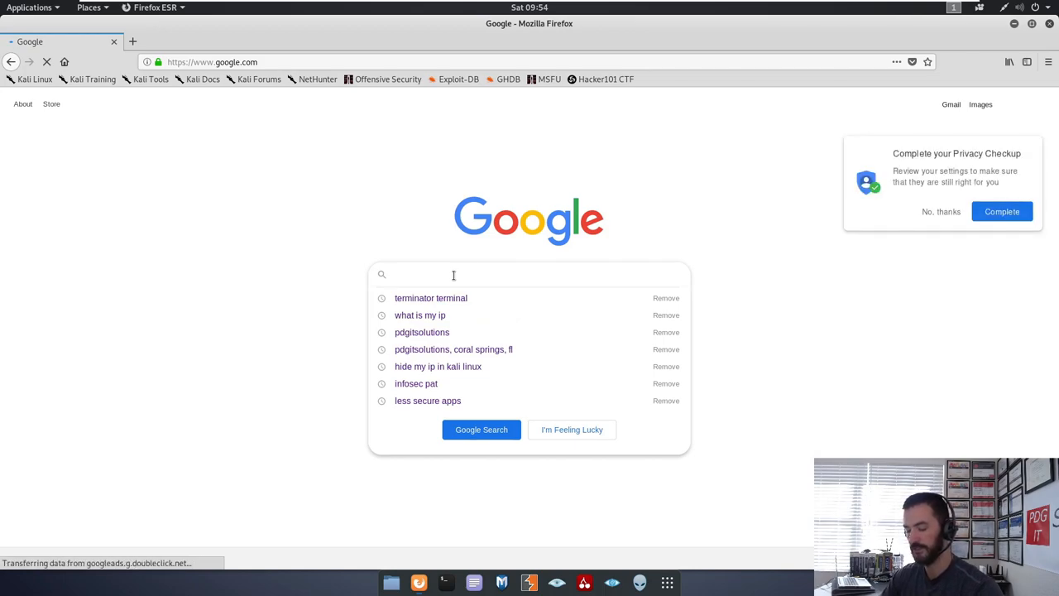
type("fsociety hacking tools pack")
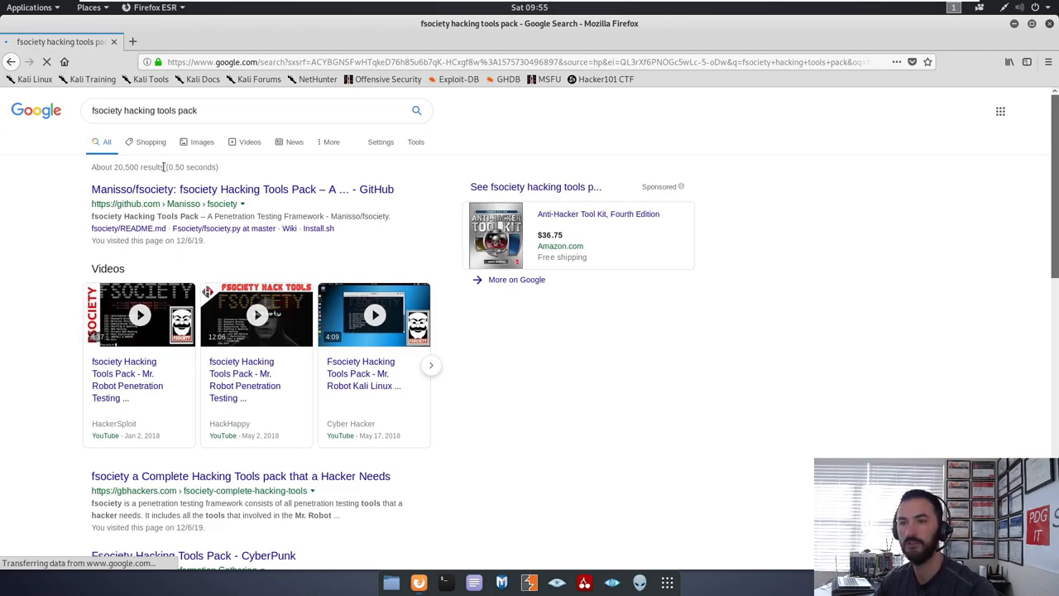
mouse_move(215, 189)
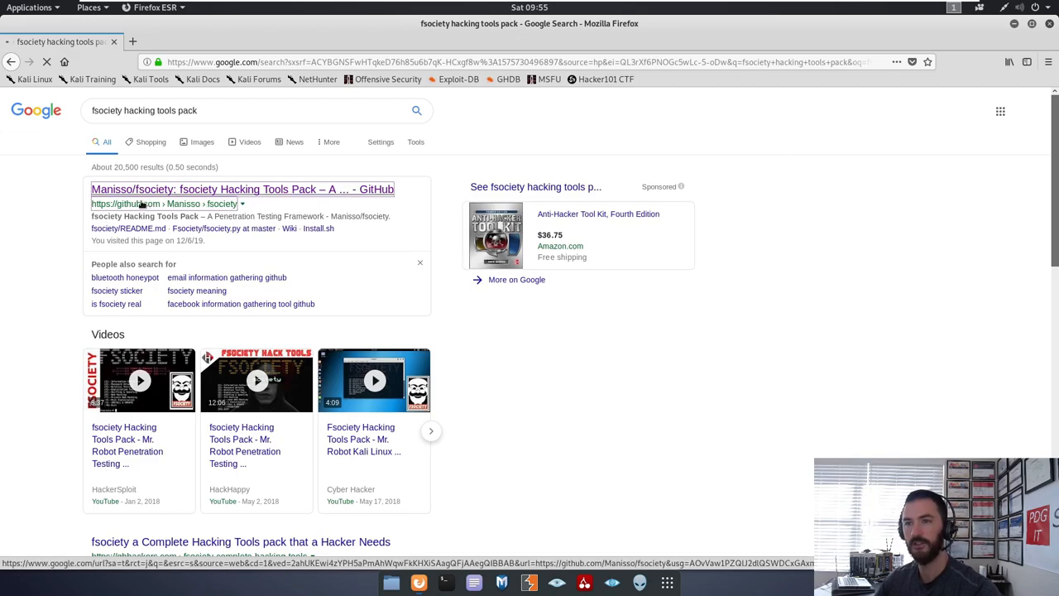
left_click(242, 188)
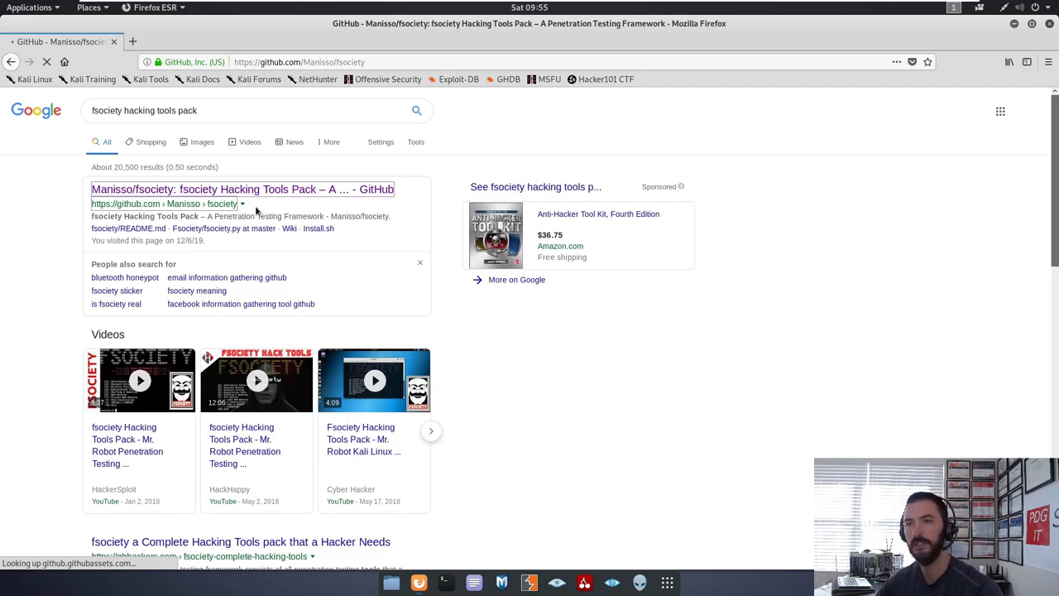
Reveal and copy the repository's HTTPS clone URL, then launch a terminal from the dock.
left_click(242, 189)
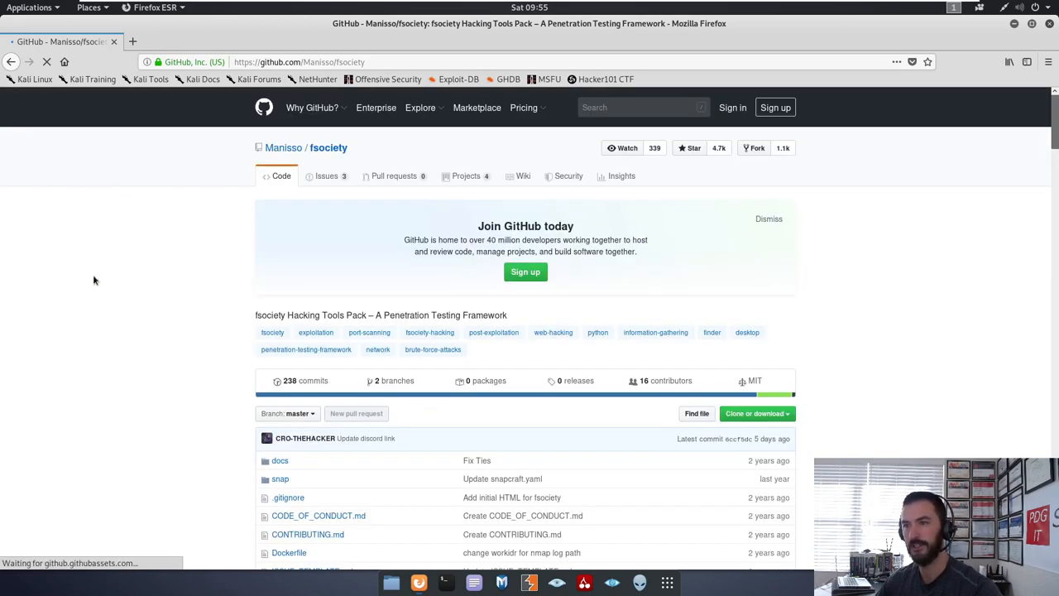
scroll("down", 3)
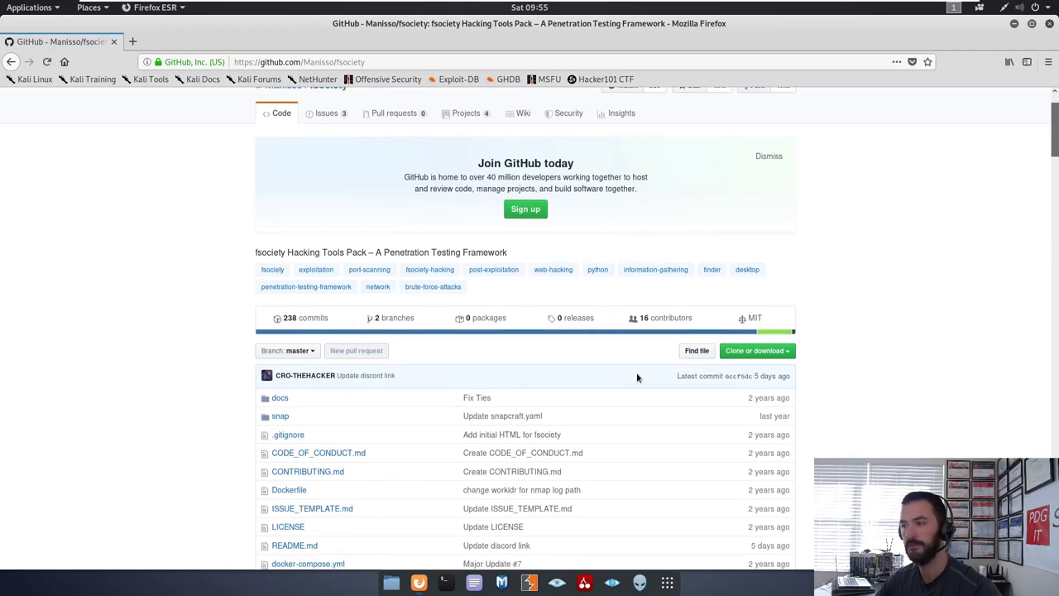
left_click(752, 351)
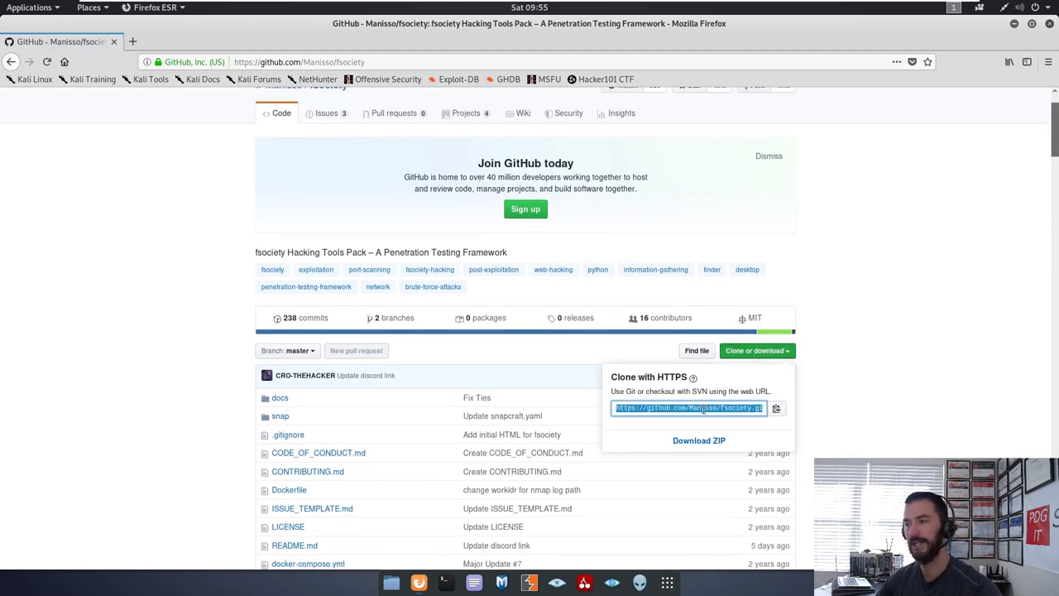
right_click(689, 407)
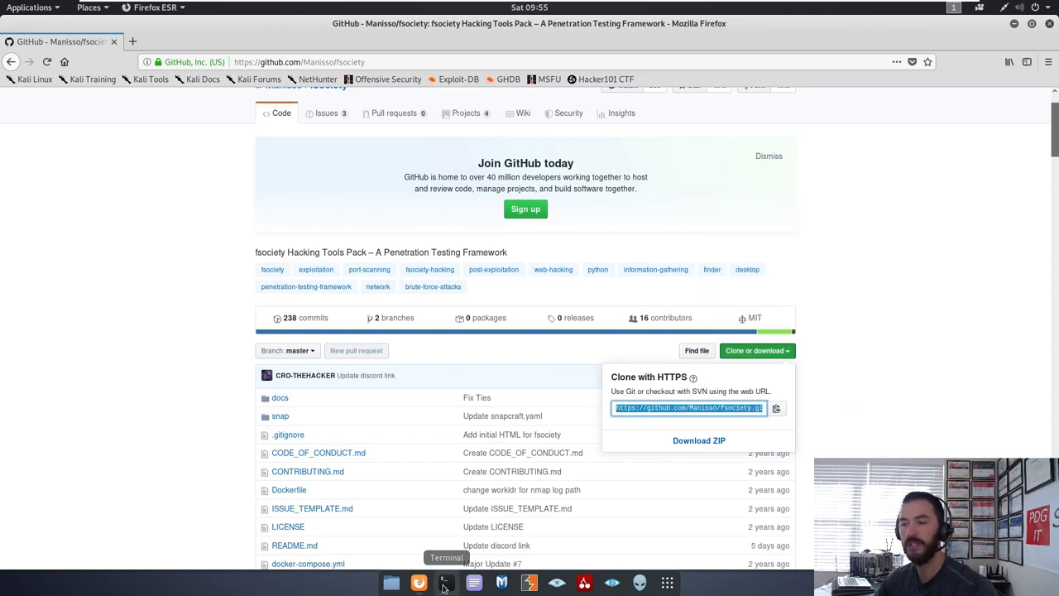
left_click(445, 583)
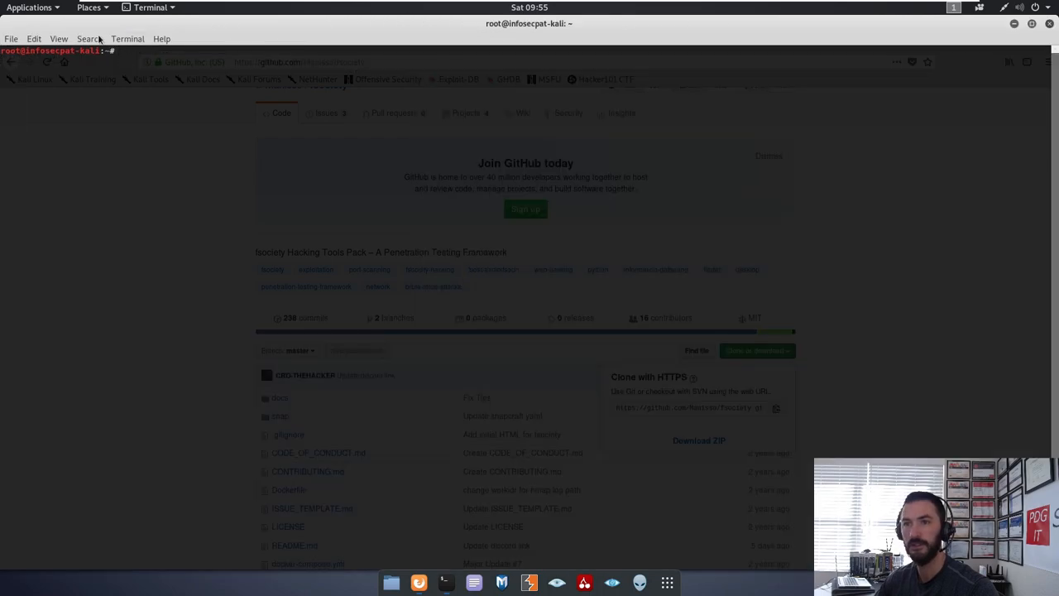
left_click(127, 38)
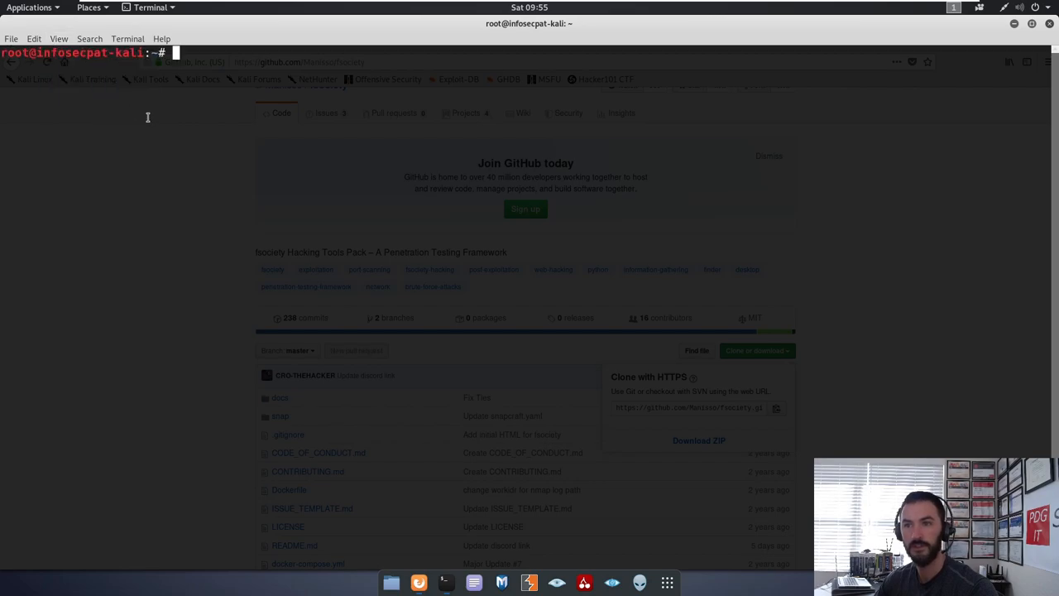
left_click(58, 38)
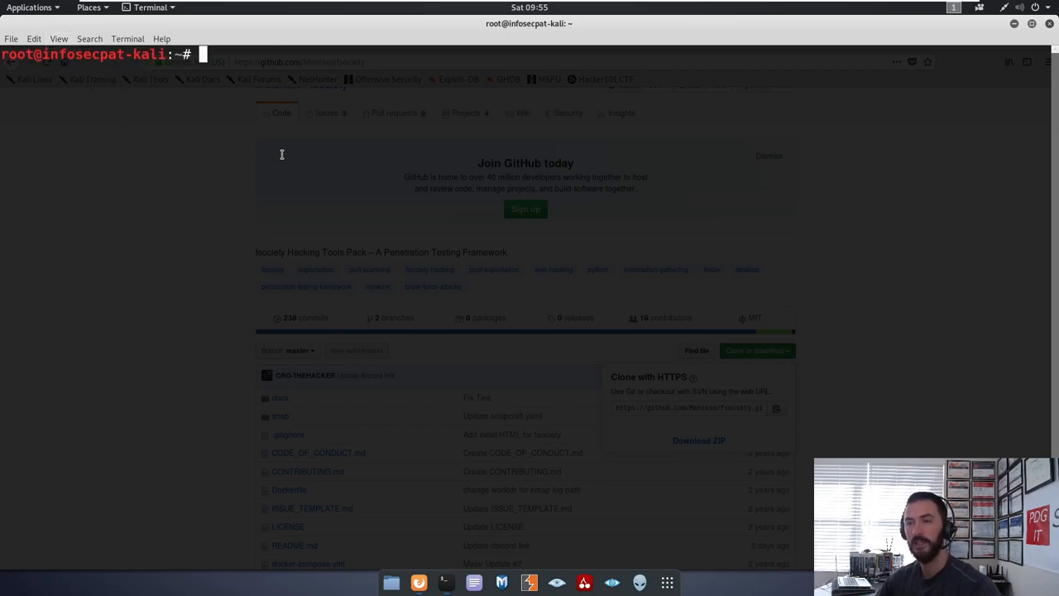
type("cd")
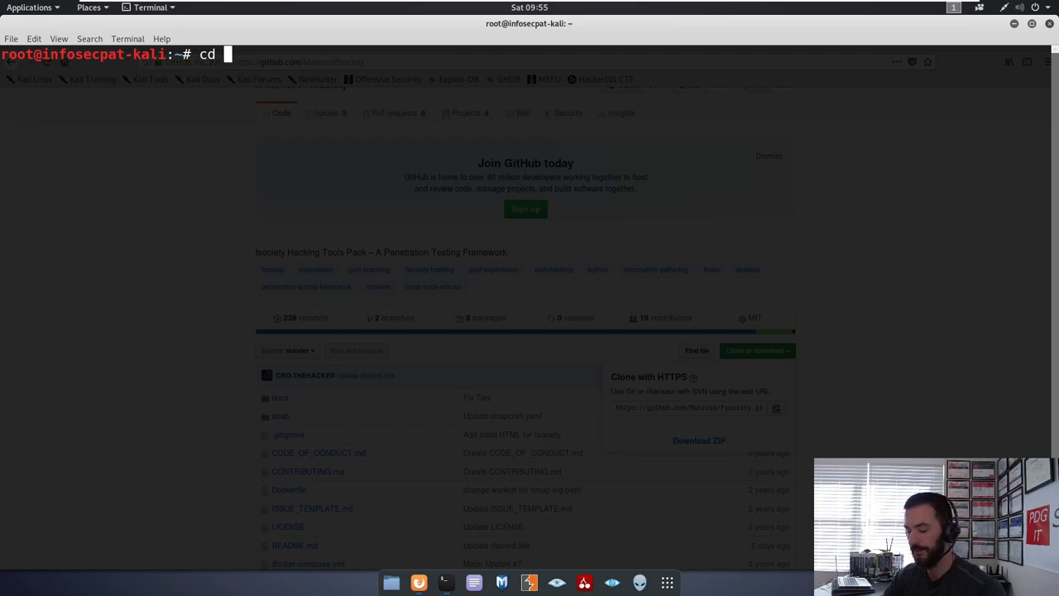
type("/opt")
type("ls")
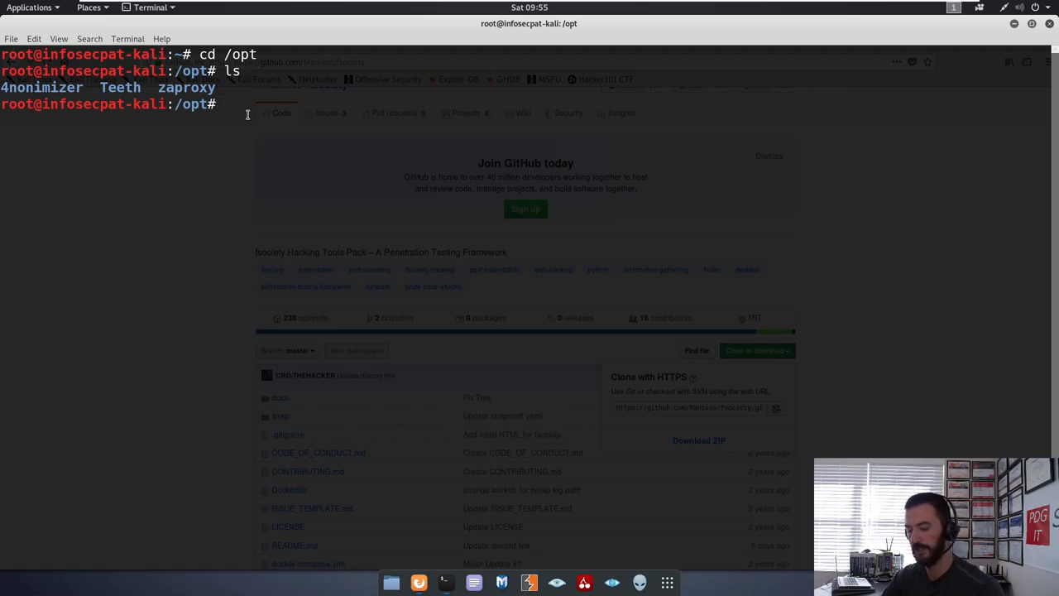
type("git clone")
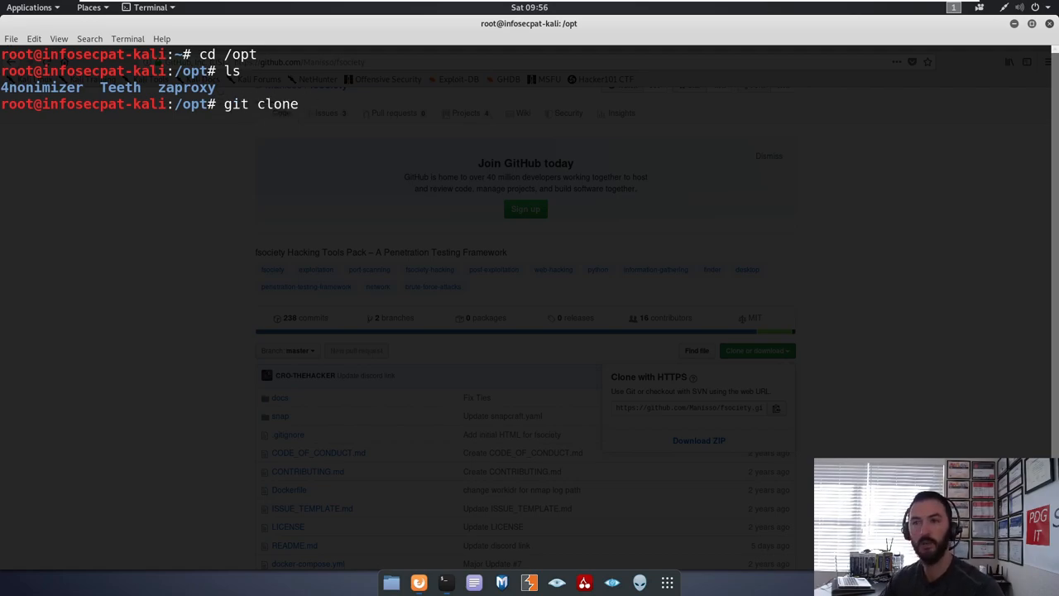
type("https://github.com/Manisso/fsociety.git")
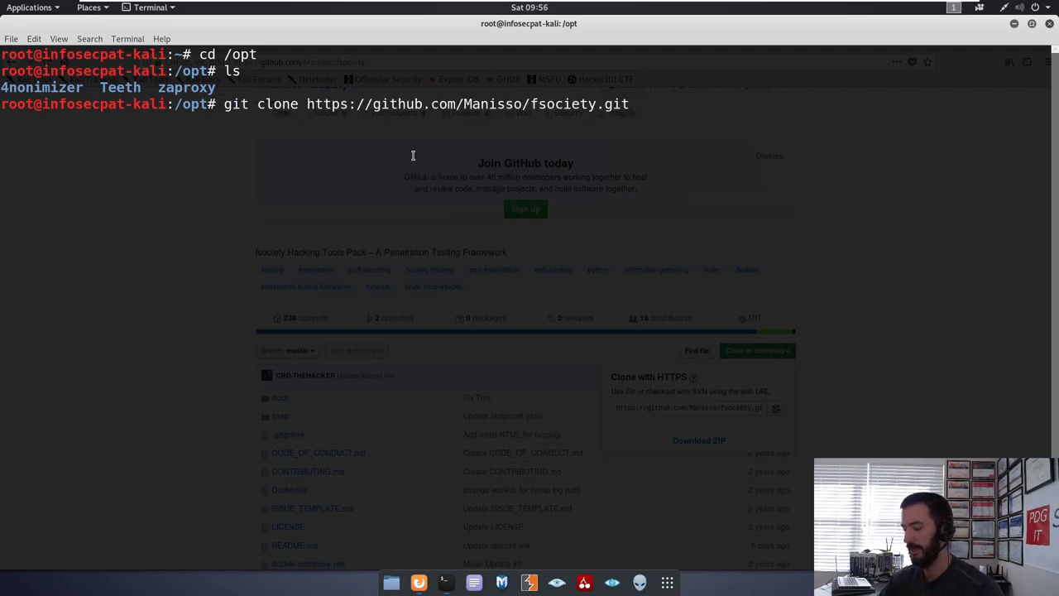
key("Return")
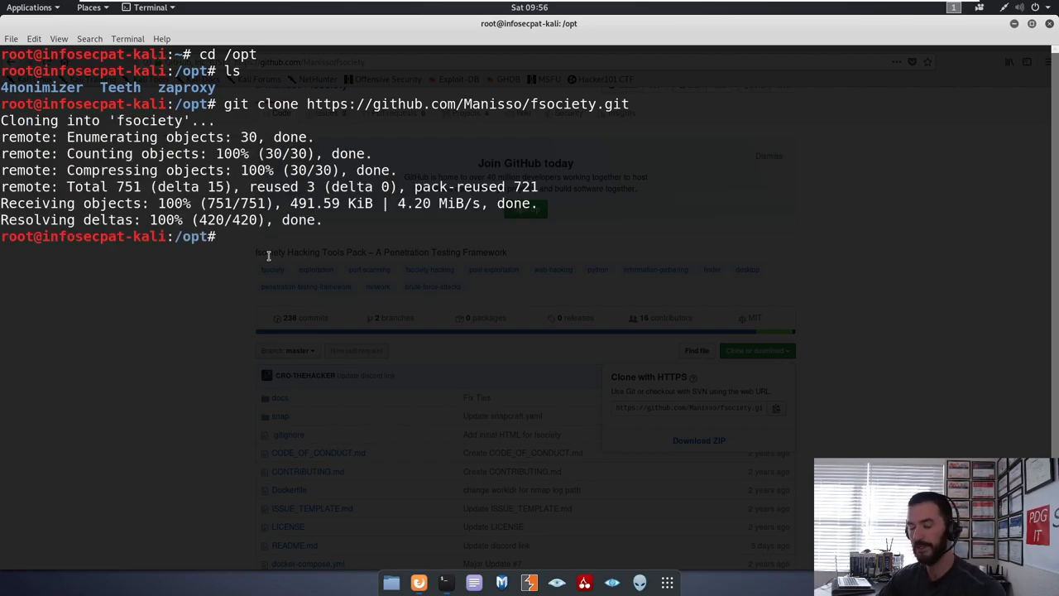
Enter the fsociety directory, list its files and run ./install.sh.
type("ls")
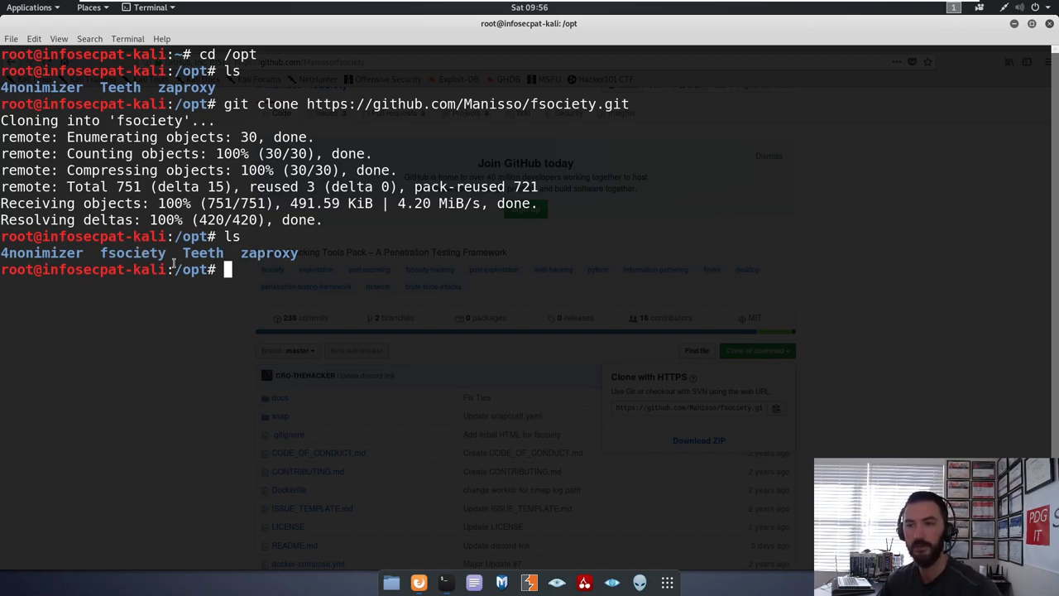
type("cd fsociety/")
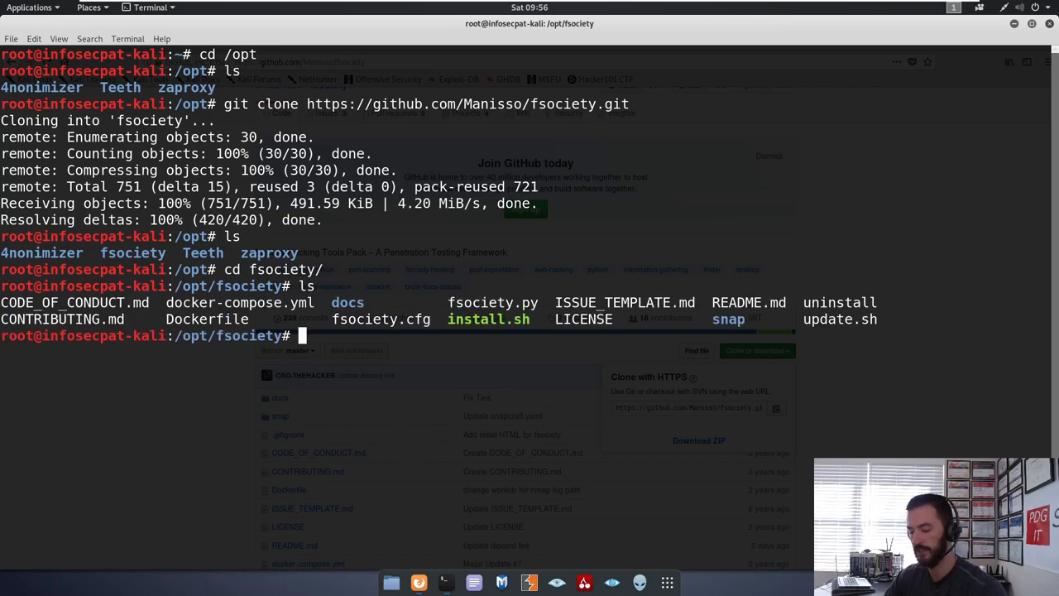
type("./")
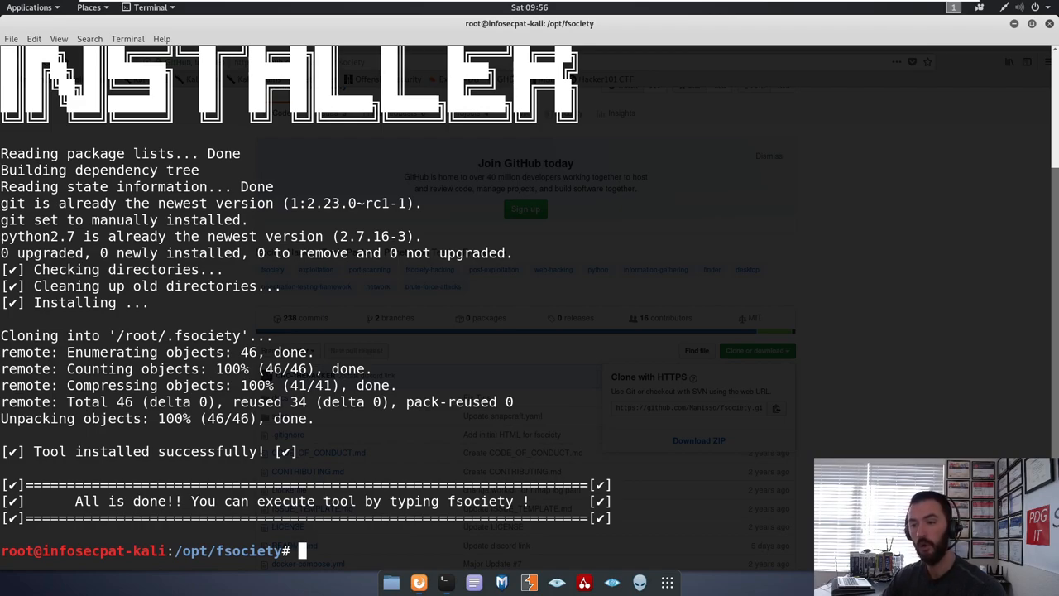
Clear the terminal, run fsociety and answer y to its terms prompt to reach the main menu.
type("clear")
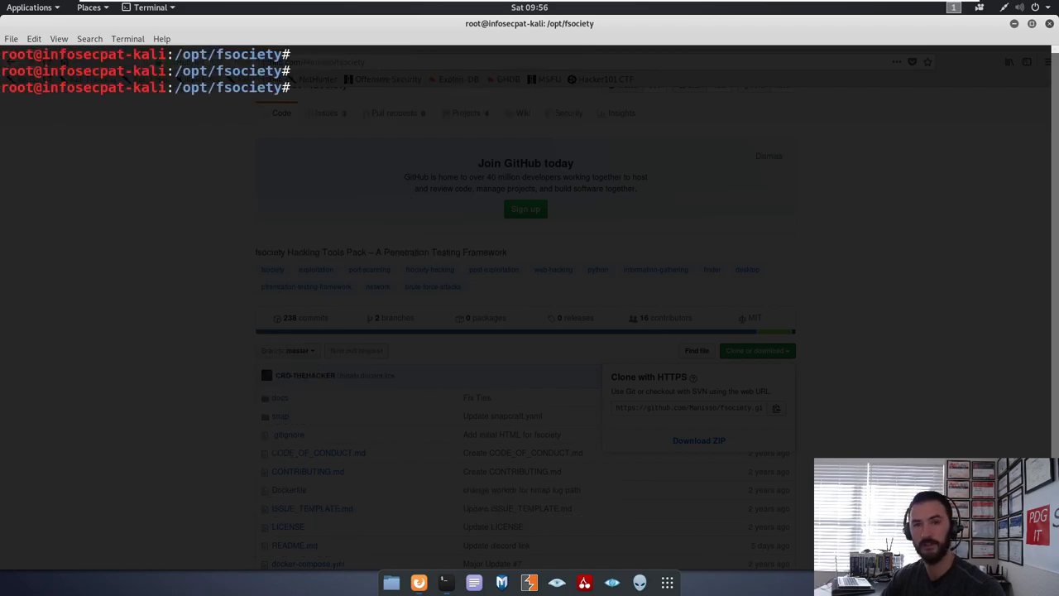
type("f")
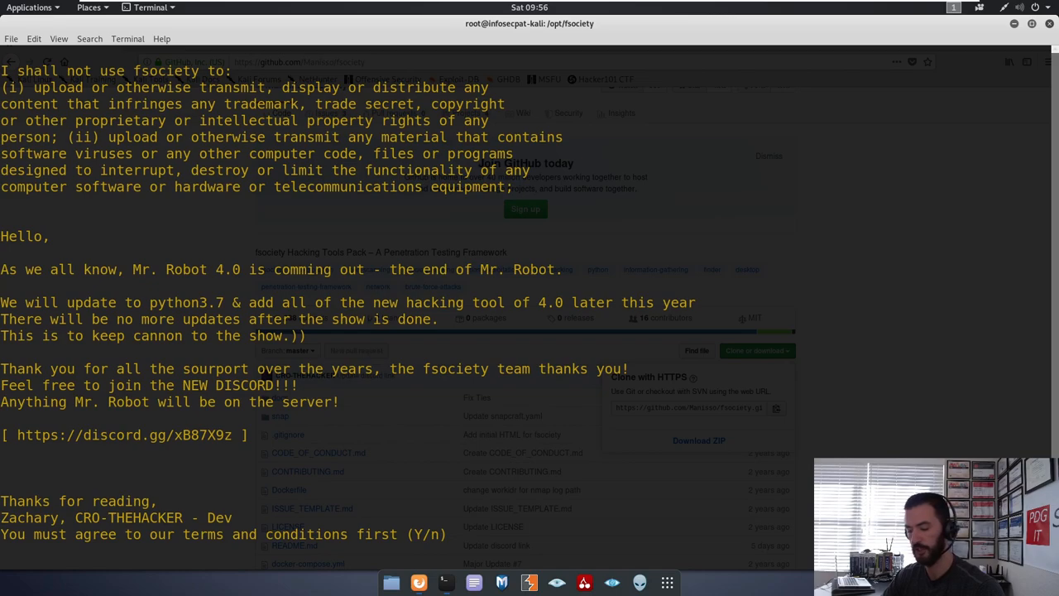
type("y")
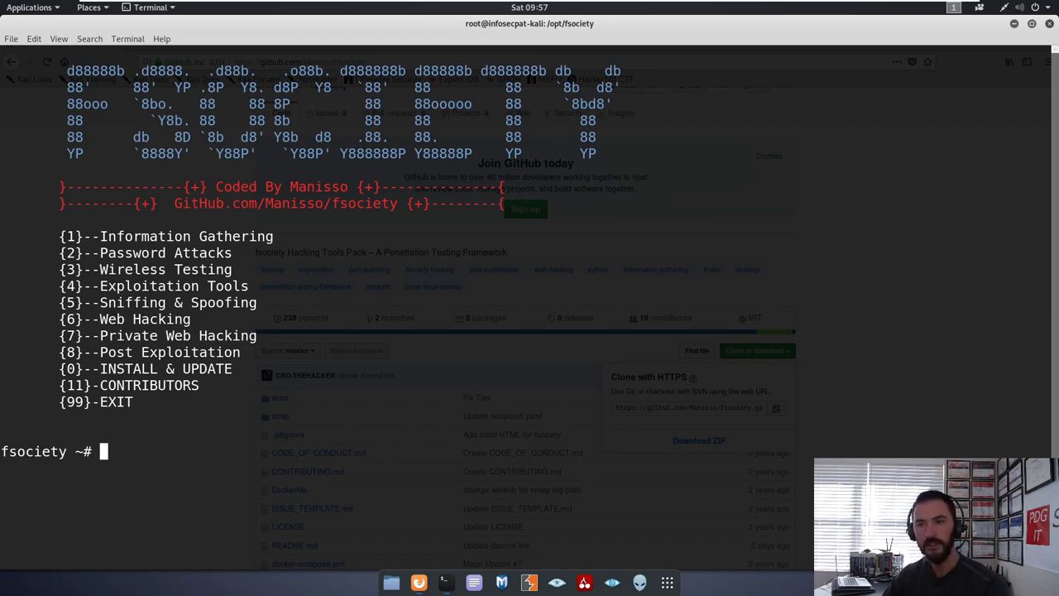
Enter 1 for Information Gathering, browse Kali's Information Gathering applications, then enter 99 to return.
type("1")
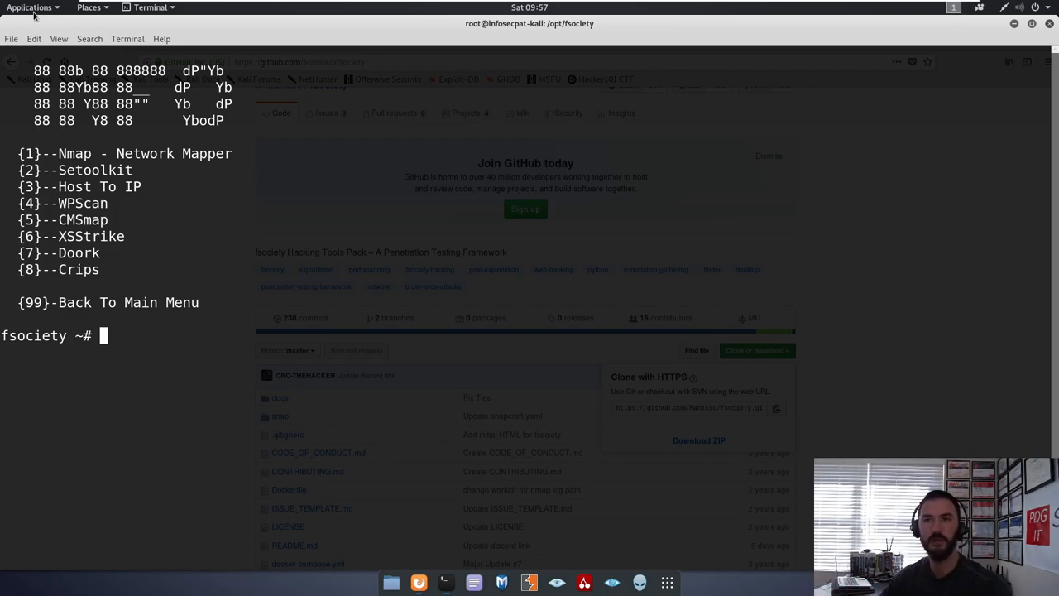
left_click(34, 6)
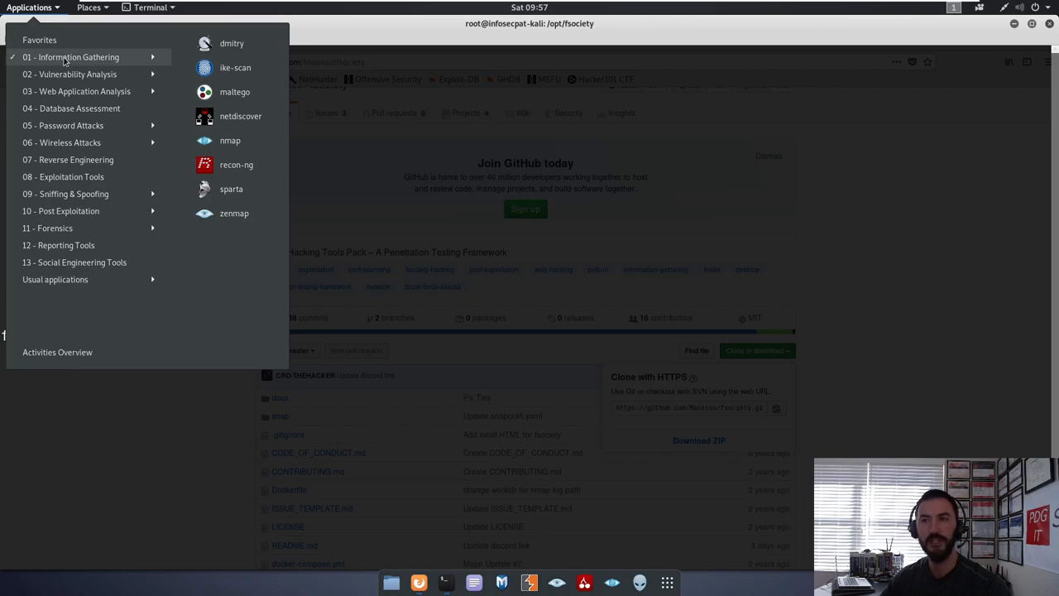
mouse_move(248, 66)
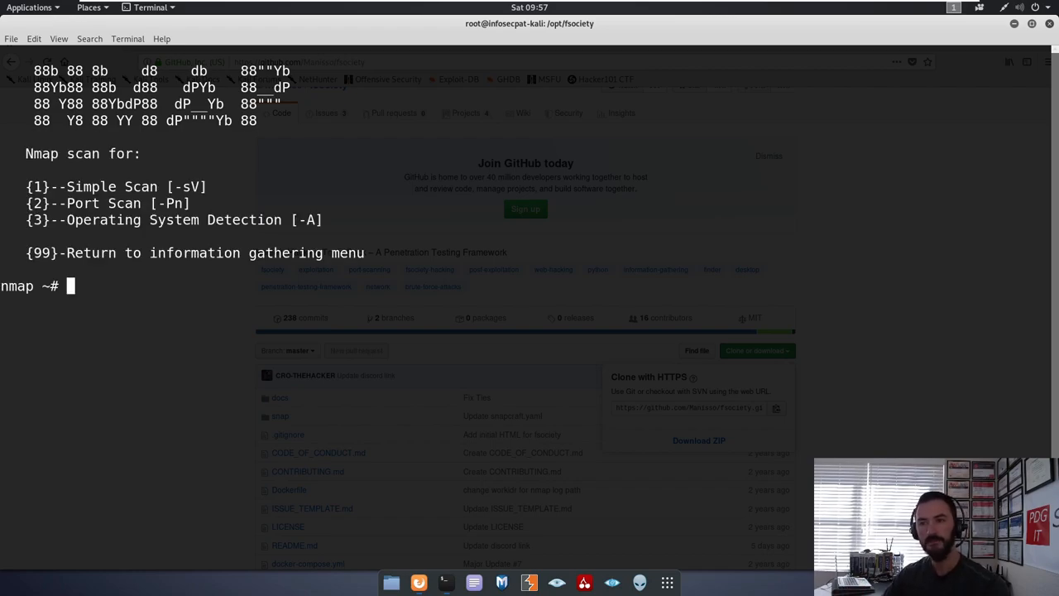
type("99")
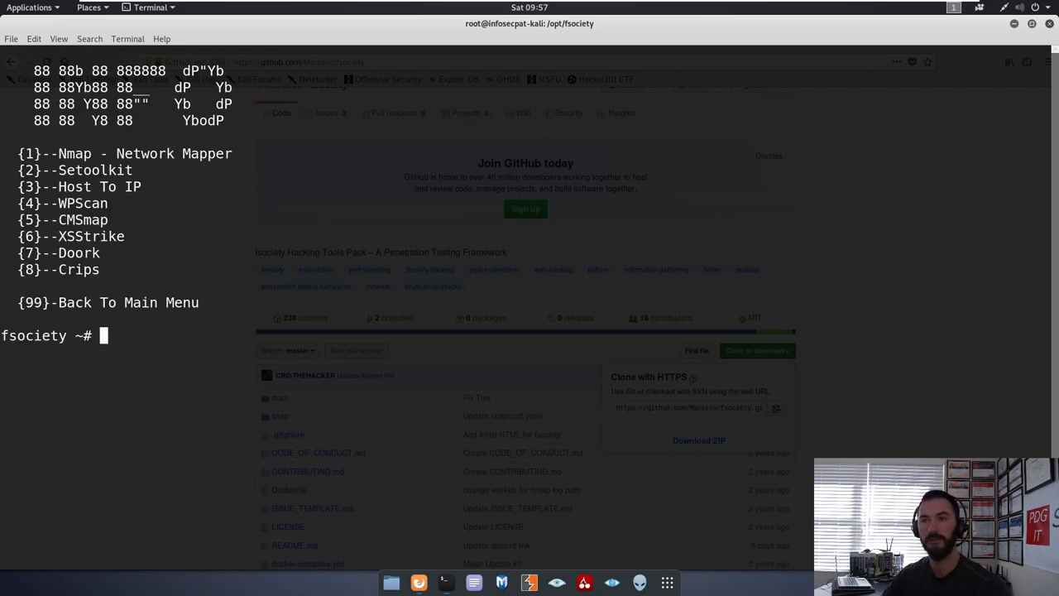
Go to the main menu, enter 3 for Wireless Testing, view reaver help and return toward the exploitation tools menu.
type("9")
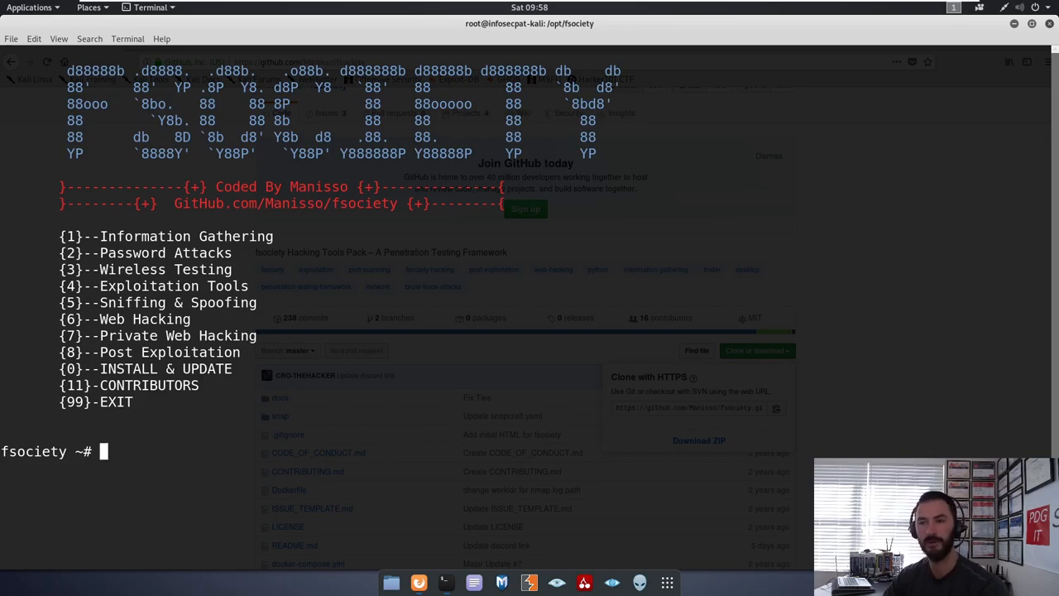
type("3")
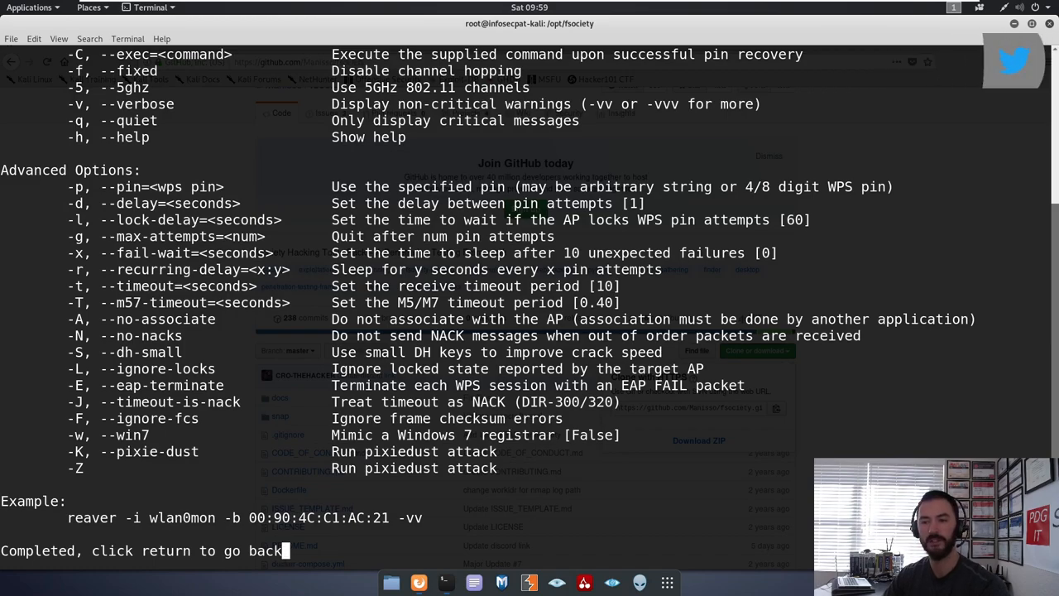
key("Return")
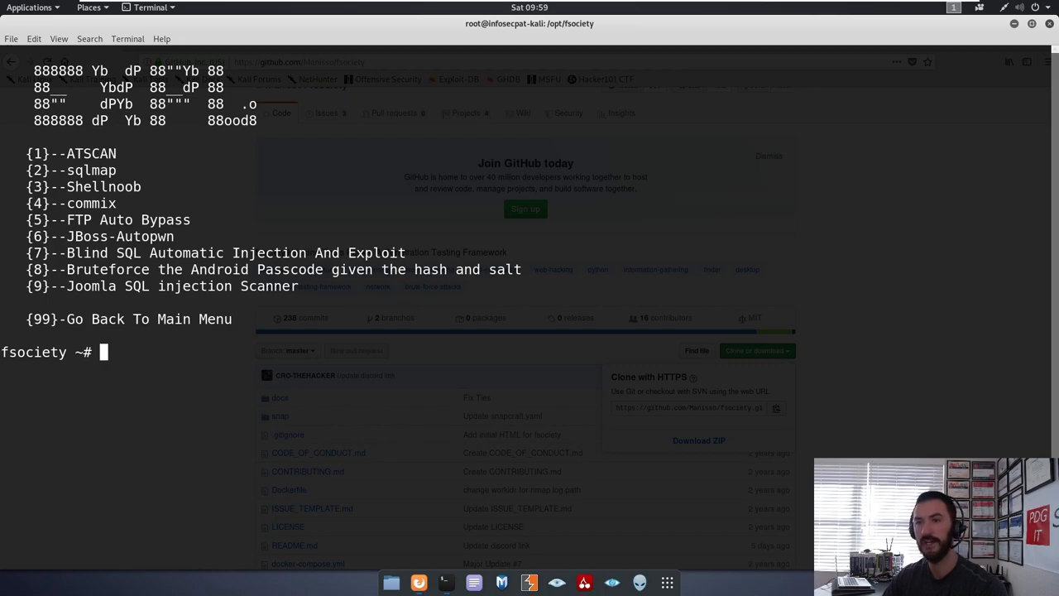
Enter 99 for the main menu, then 1 for Information Gathering to reach the Host To IP tool.
type("99")
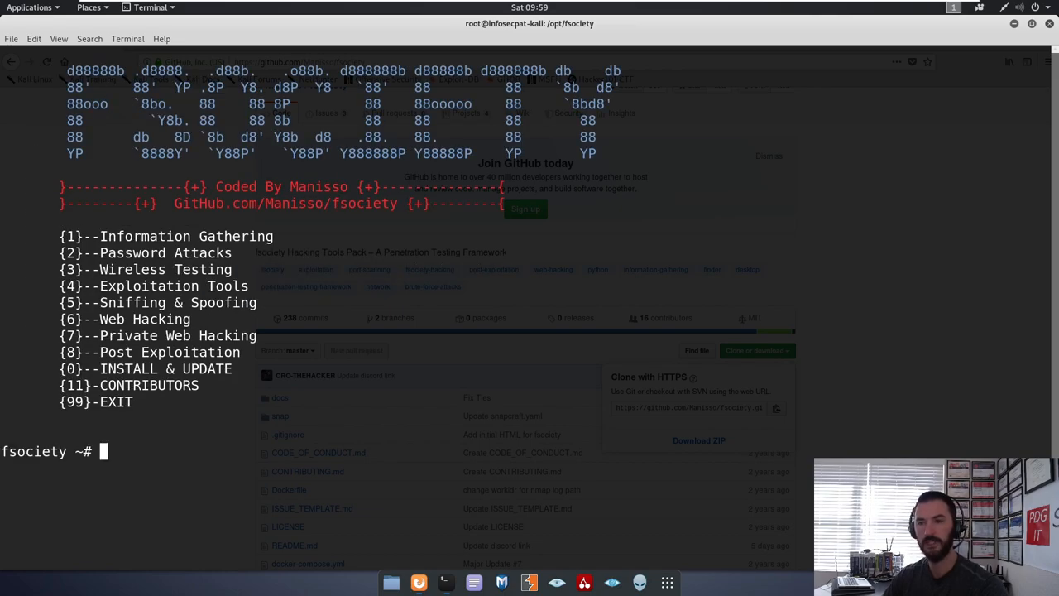
type("1")
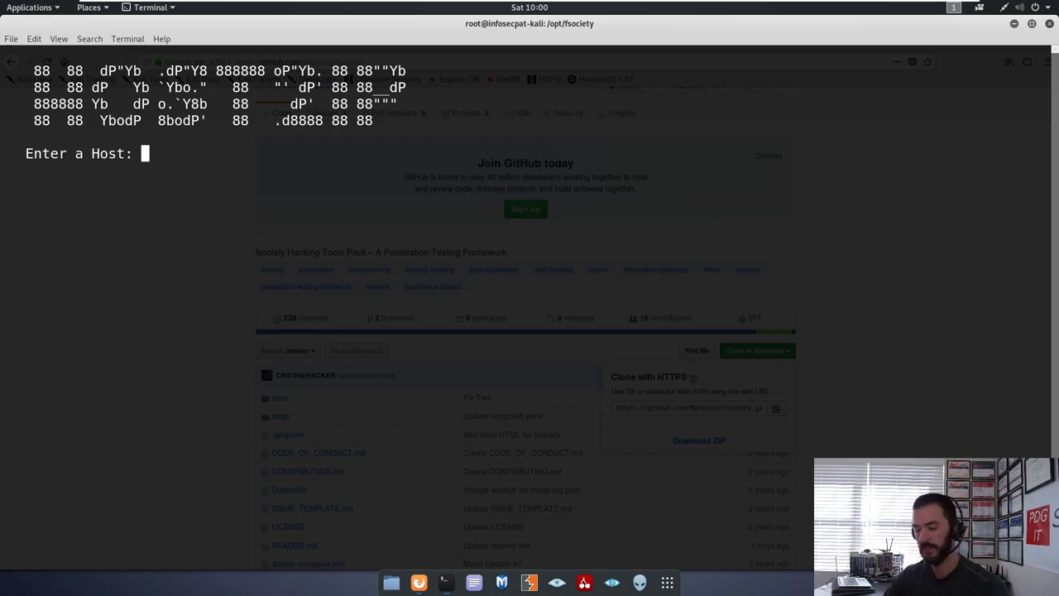
Resolve hackthissite.org to 137.74.187.103, then return to the Information Gathering menu.
type("hacthis")
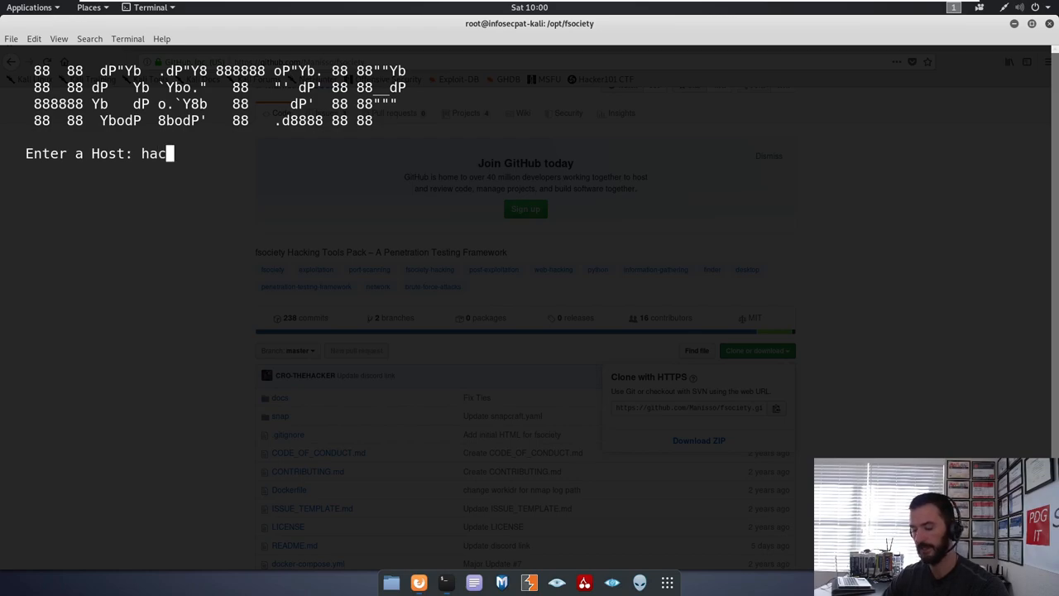
type("kthissite.org")
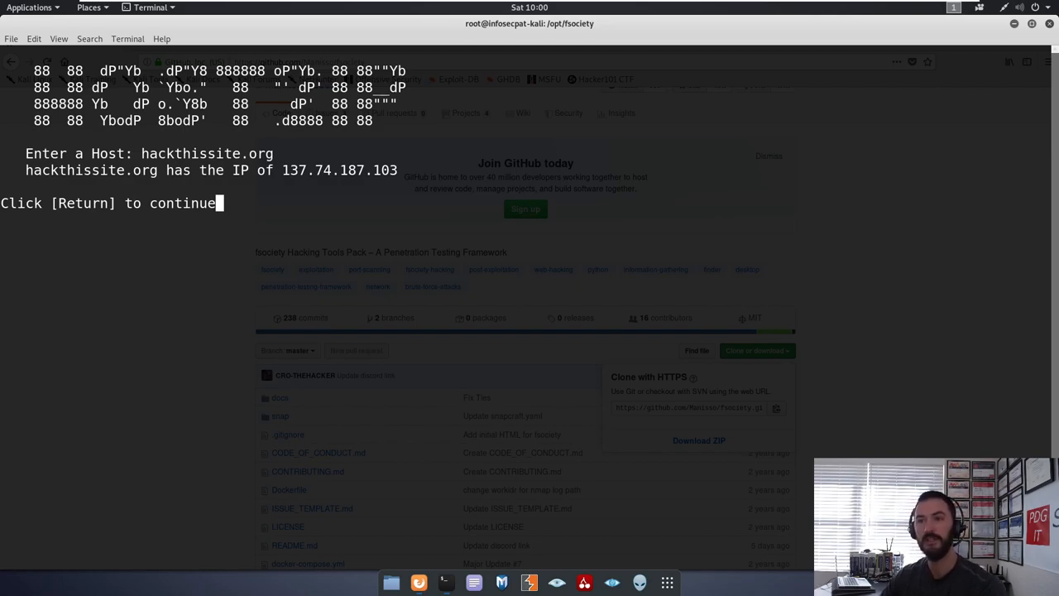
key("Return")
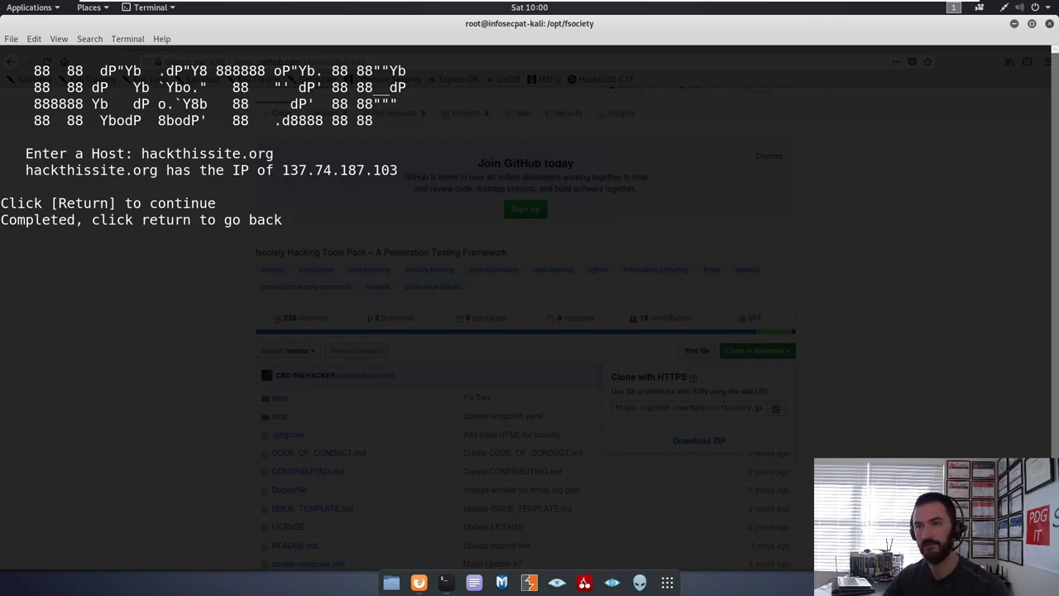
key("Return")
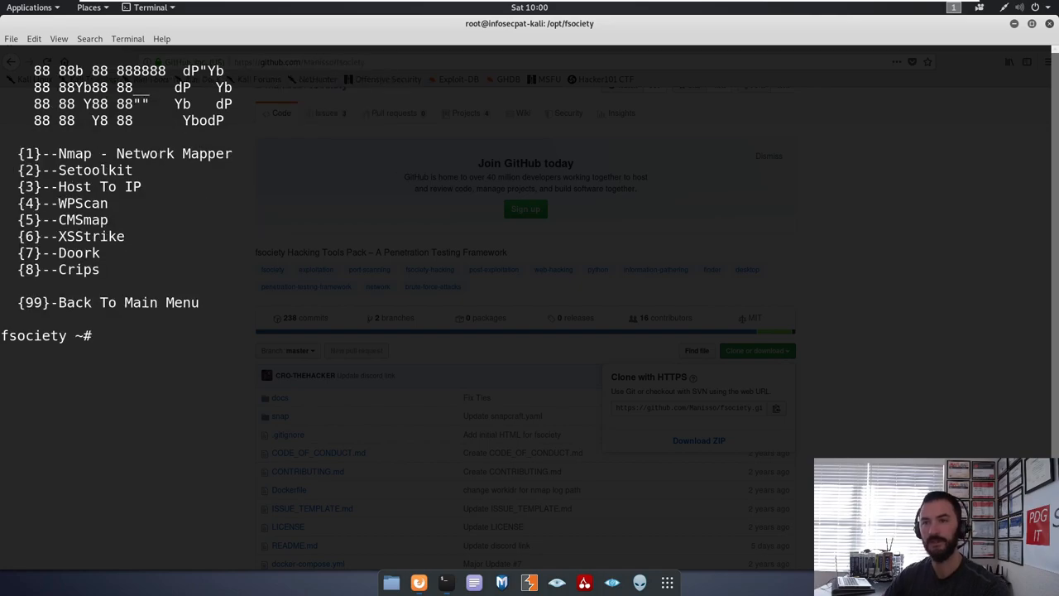